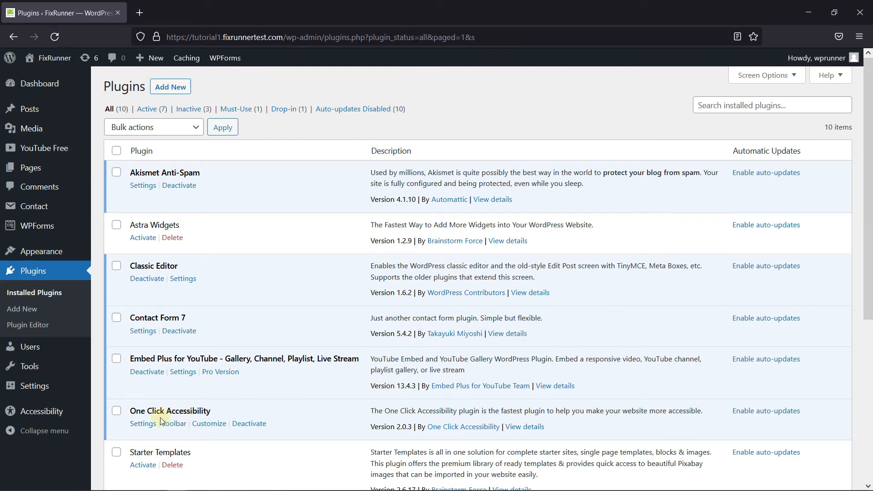
mouse_move(270, 424)
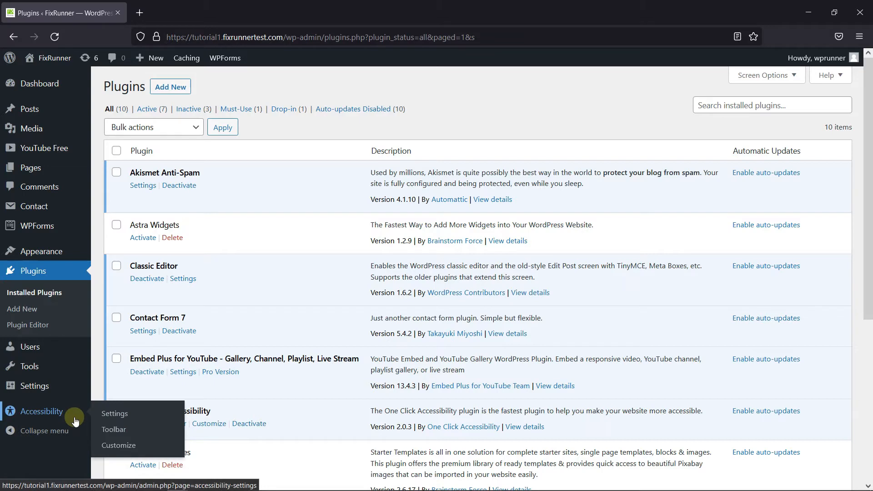
Review the General Settings and check the 12-hour Remember user for option
click(114, 414)
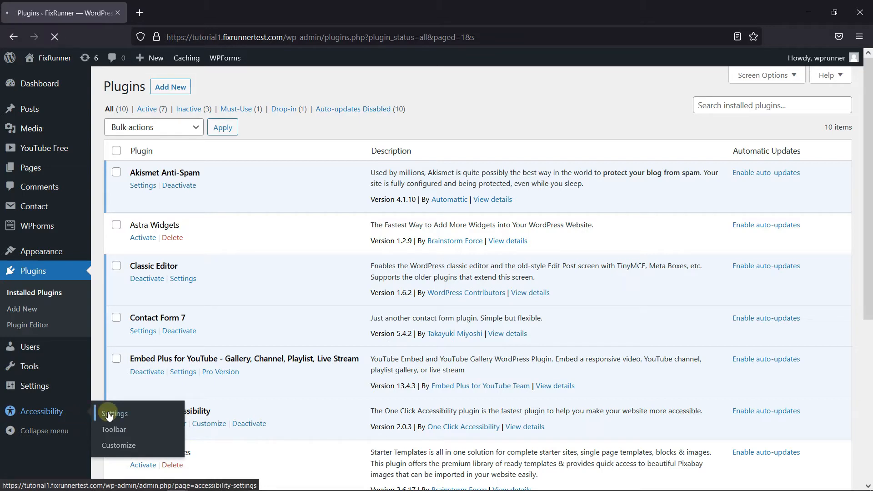
click(114, 413)
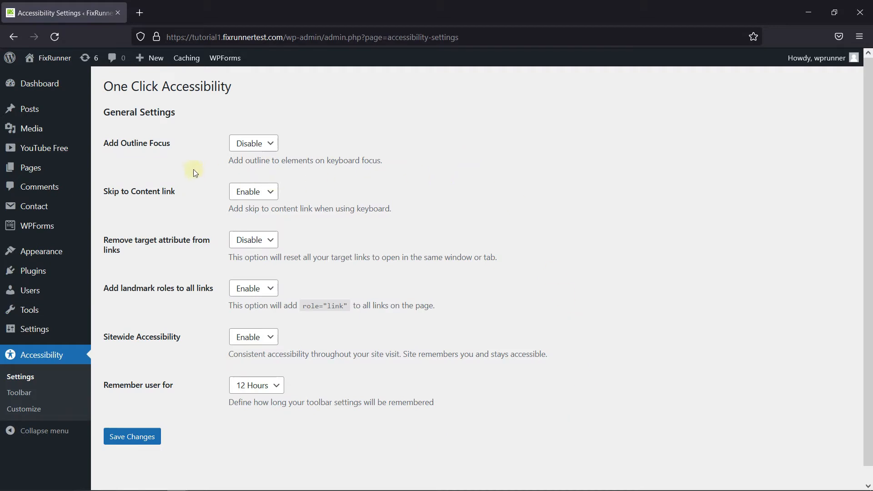
mouse_move(159, 159)
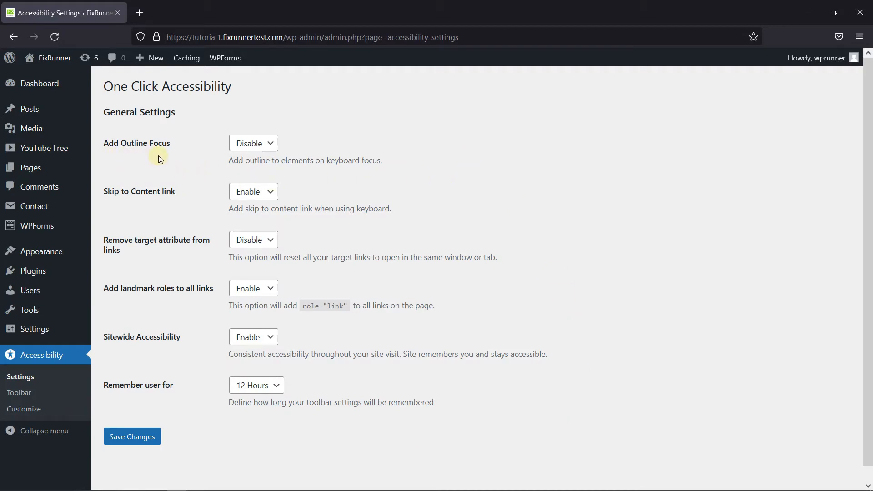
mouse_move(304, 198)
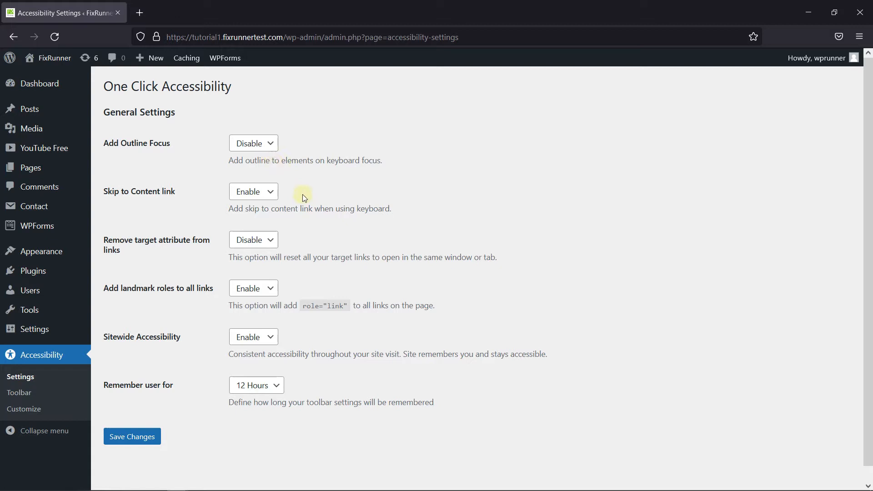
mouse_move(295, 246)
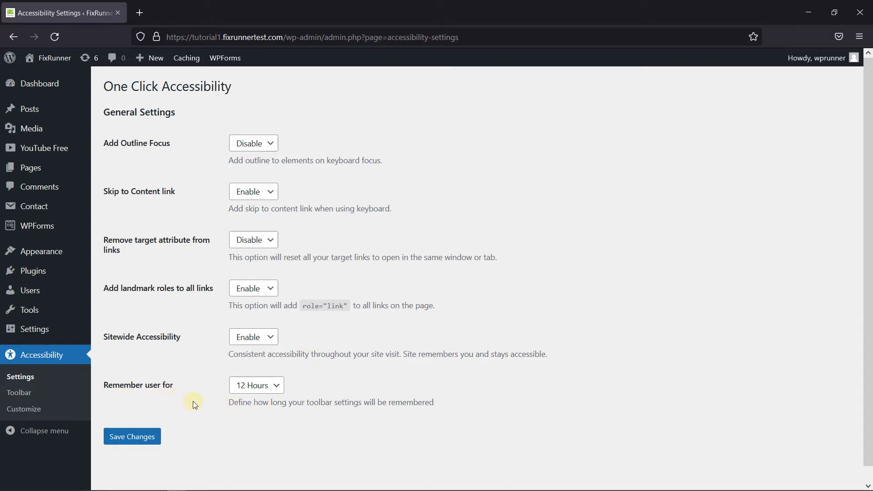
mouse_move(273, 385)
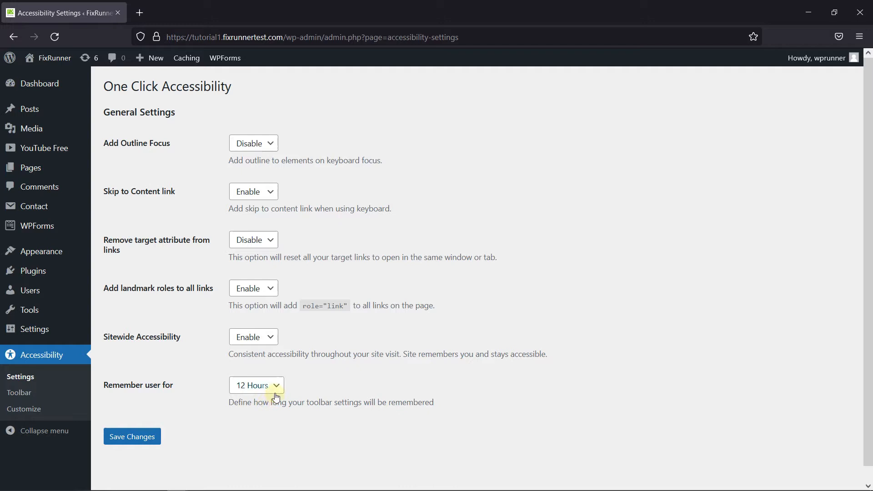
click(256, 385)
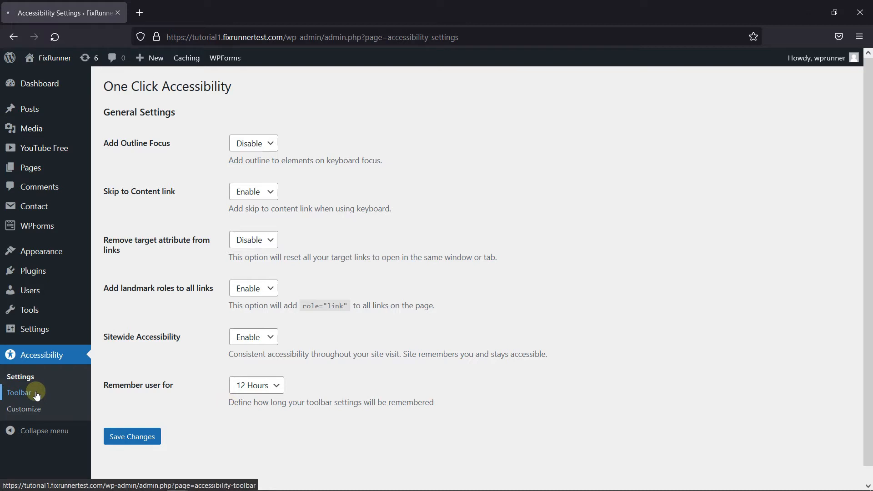
Keep the toolbar on Show on all devices and look through the toolbar options
click(18, 393)
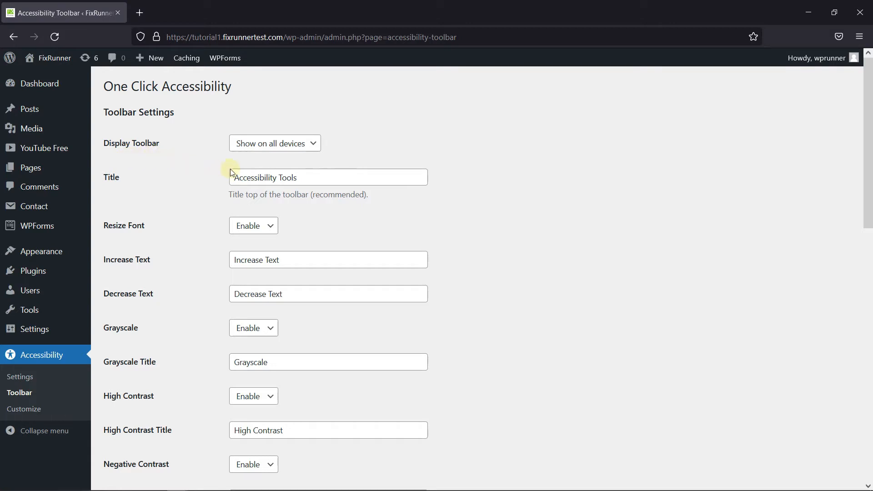
click(274, 143)
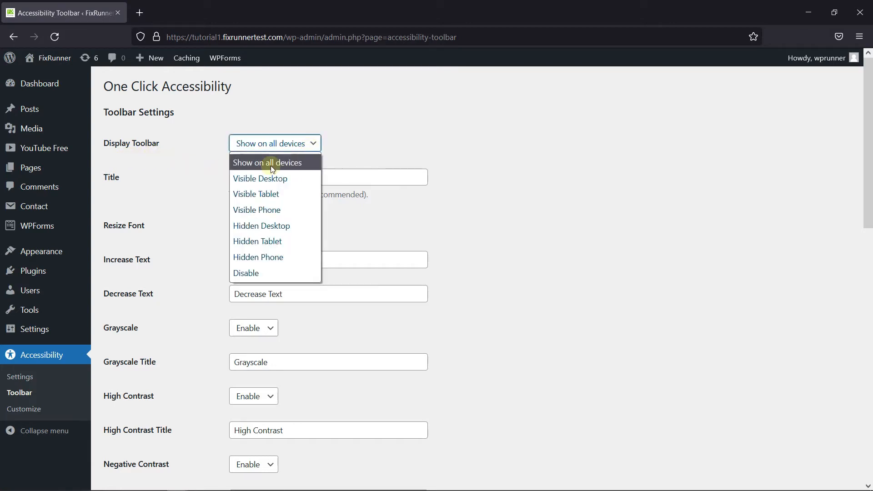
click(267, 162)
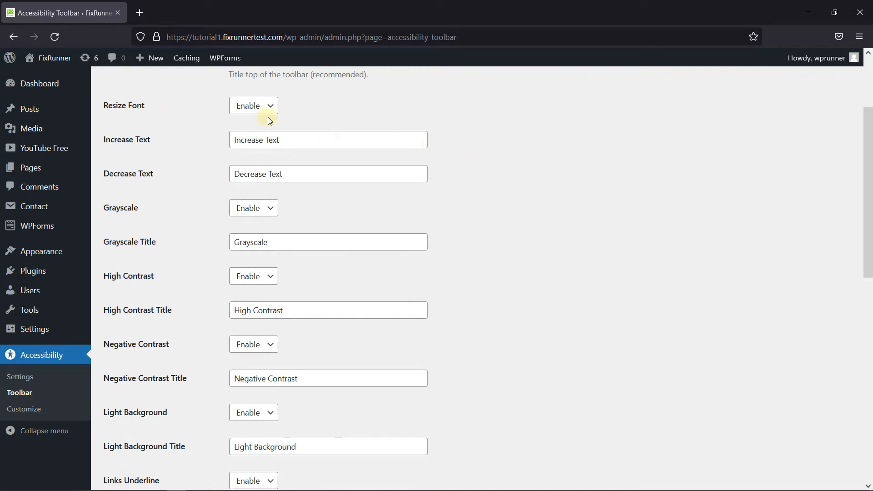
mouse_move(325, 131)
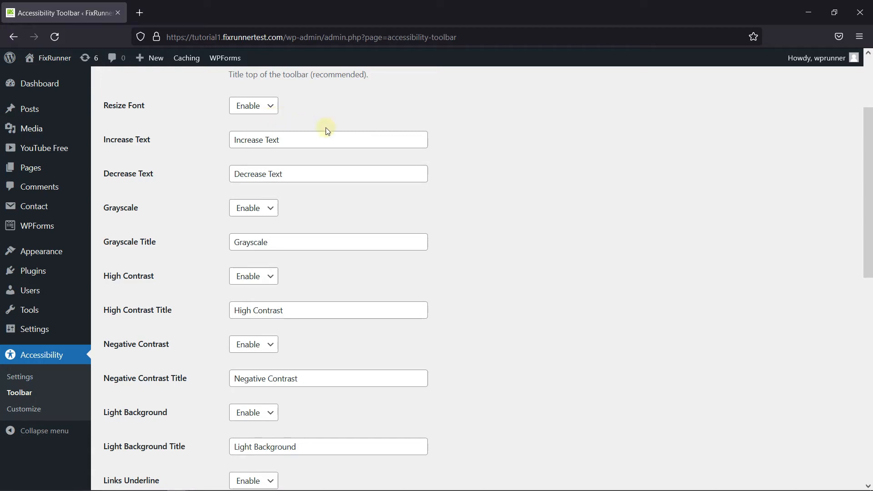
scroll(down, 3)
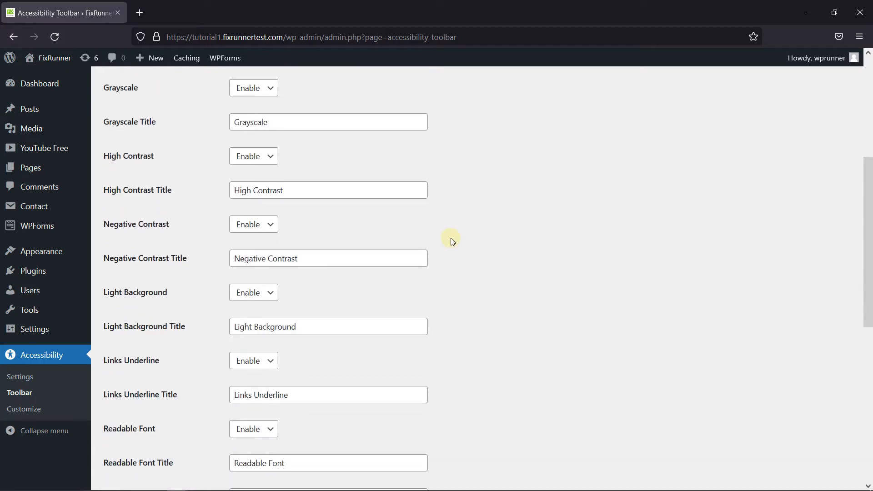
scroll(down, 3)
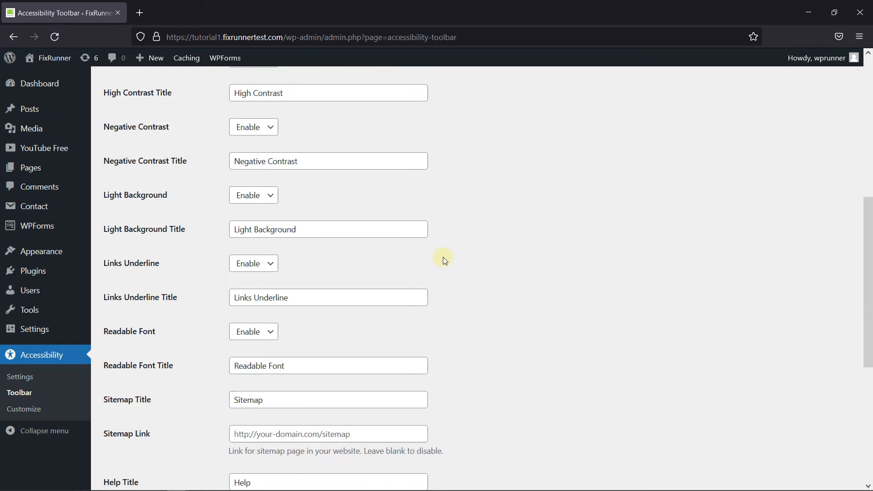
scroll(down, 3)
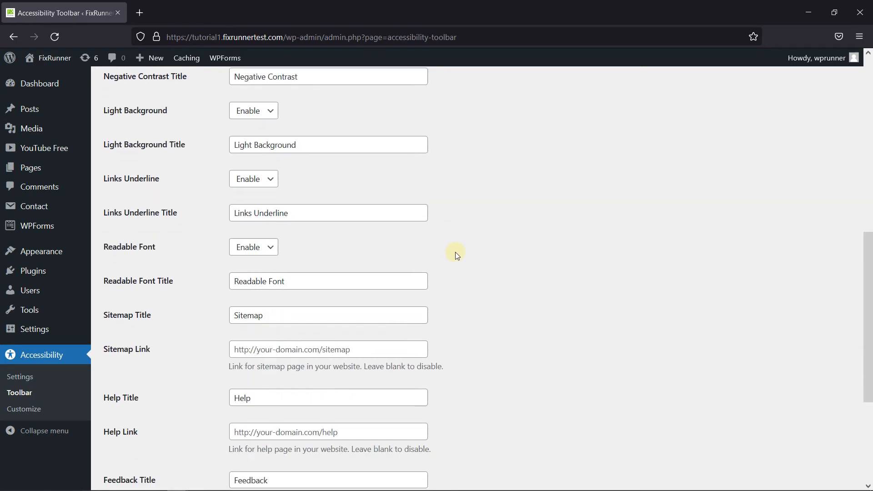
scroll(down, 3)
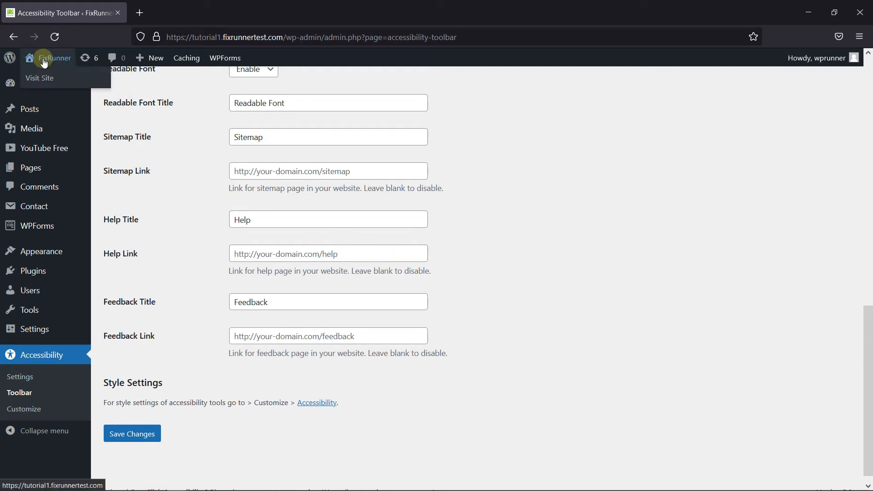
Open the live FixRunner site in a new tab and expand its accessibility toolbar
click(39, 77)
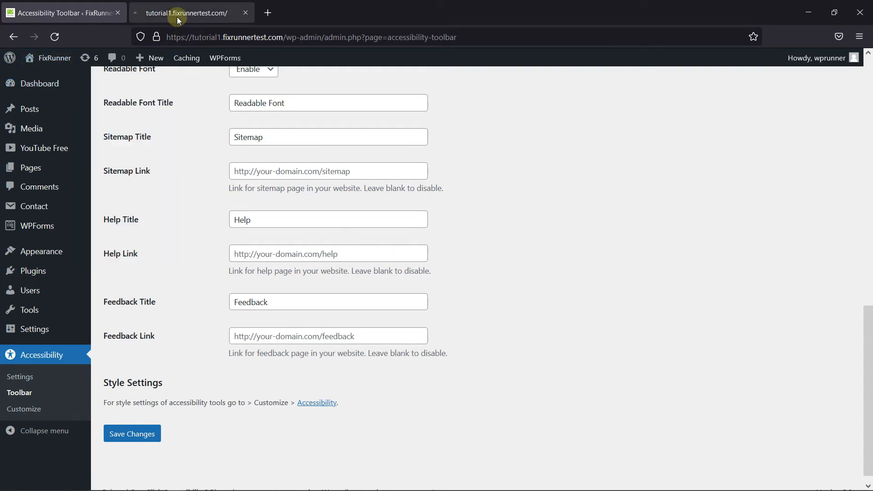
click(189, 13)
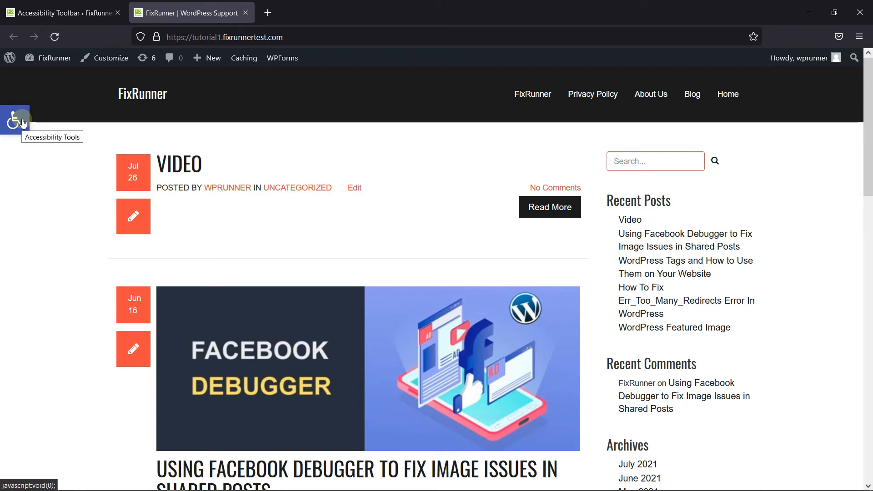
click(15, 121)
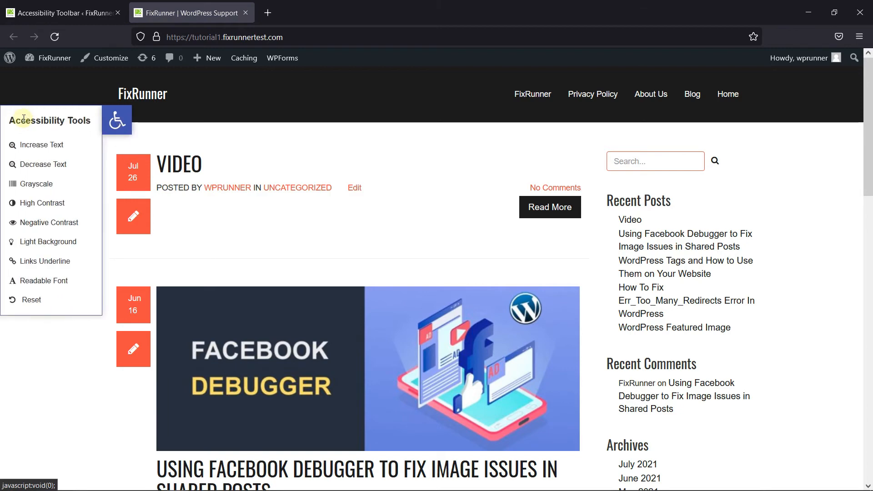
mouse_move(79, 223)
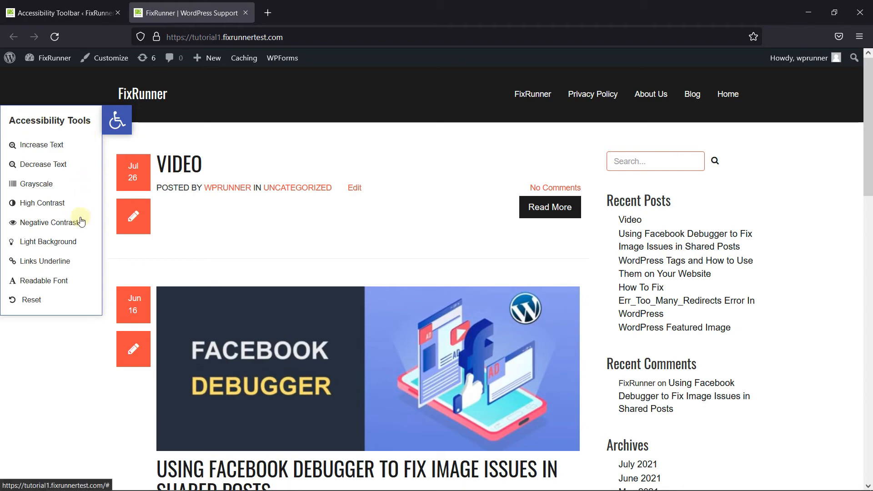
Enlarge the site's text, then restore it to normal size
click(42, 144)
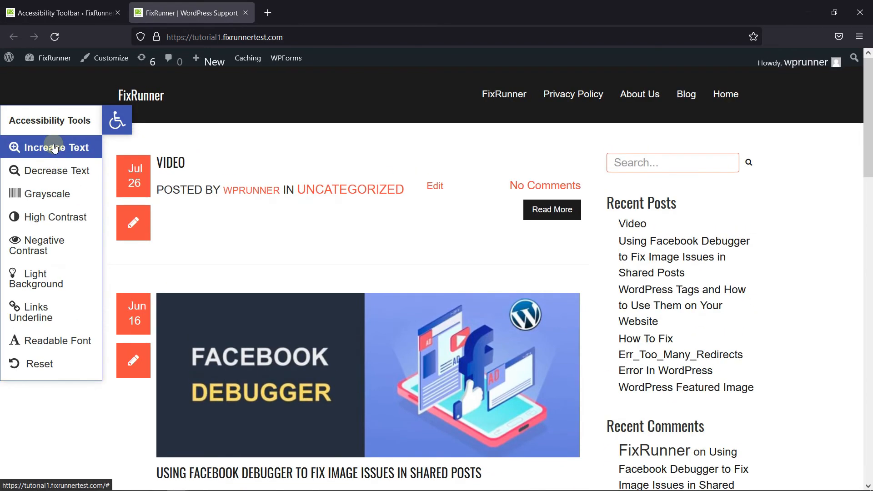
click(50, 147)
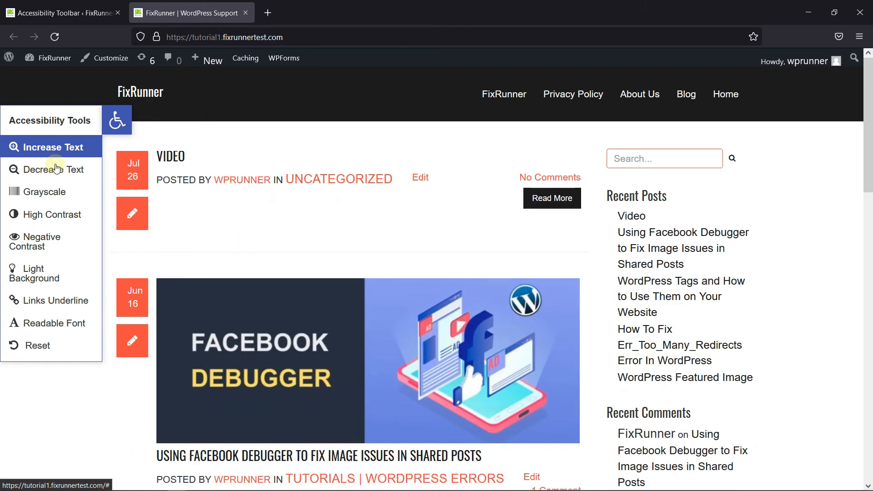
click(47, 169)
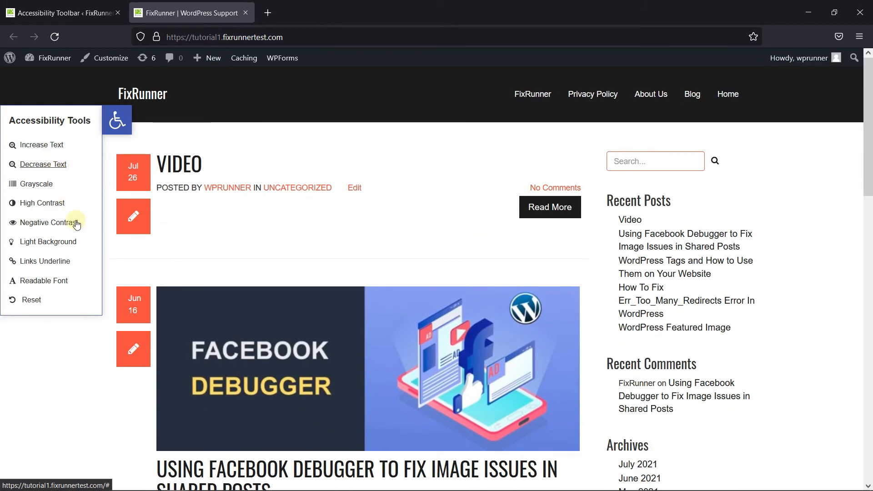
Try the High Contrast, Negative Contrast and Light Background colour schemes
click(43, 203)
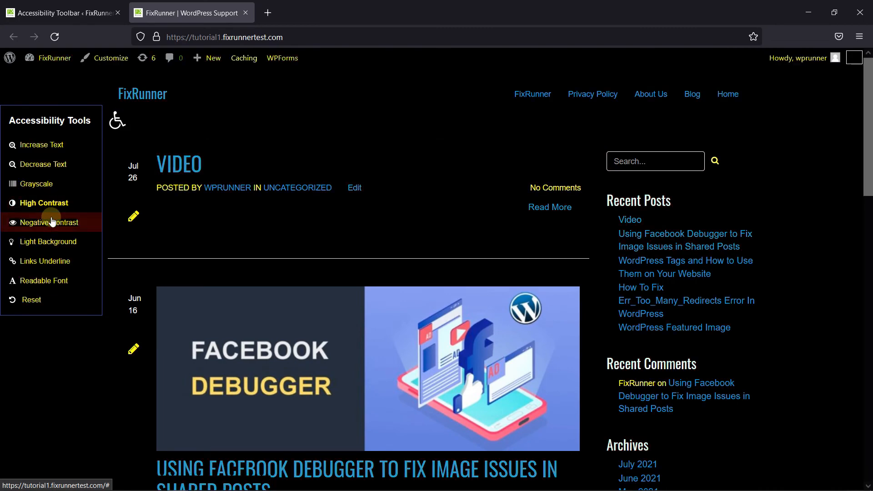
click(51, 223)
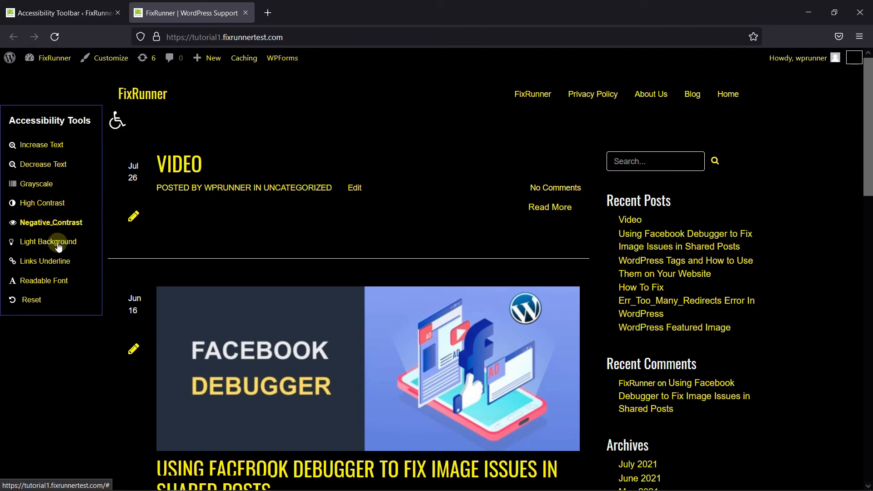
click(50, 241)
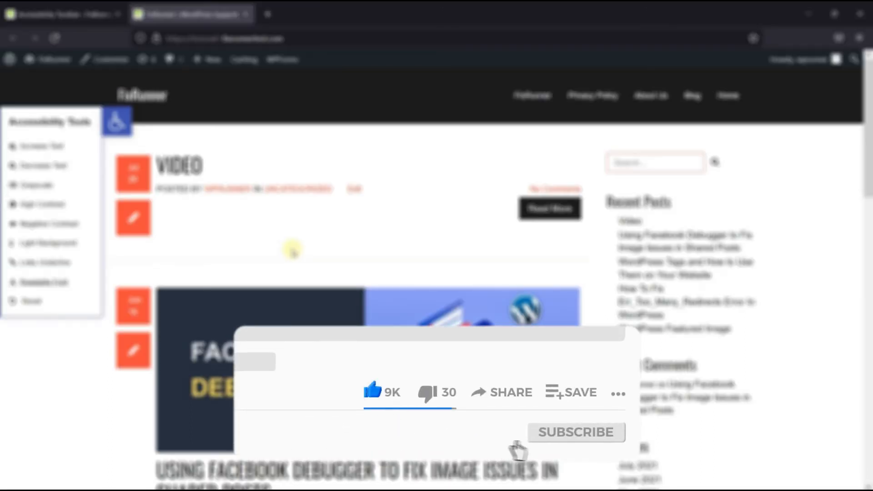
click(576, 432)
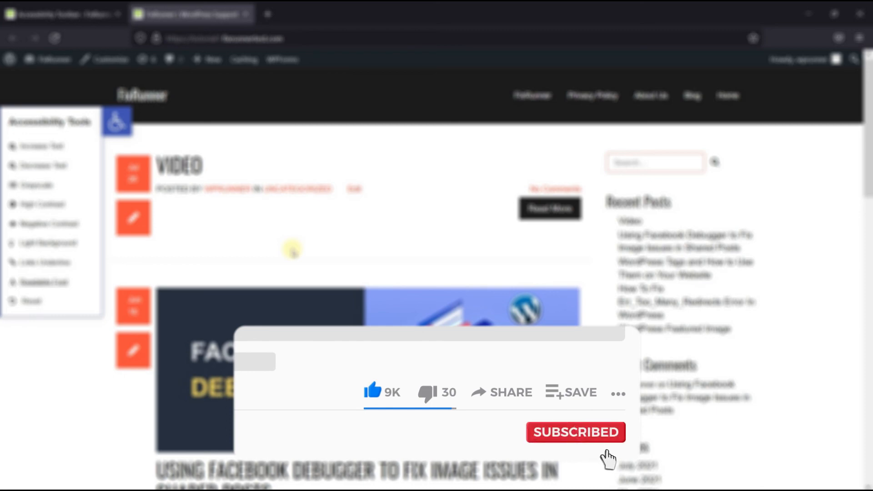